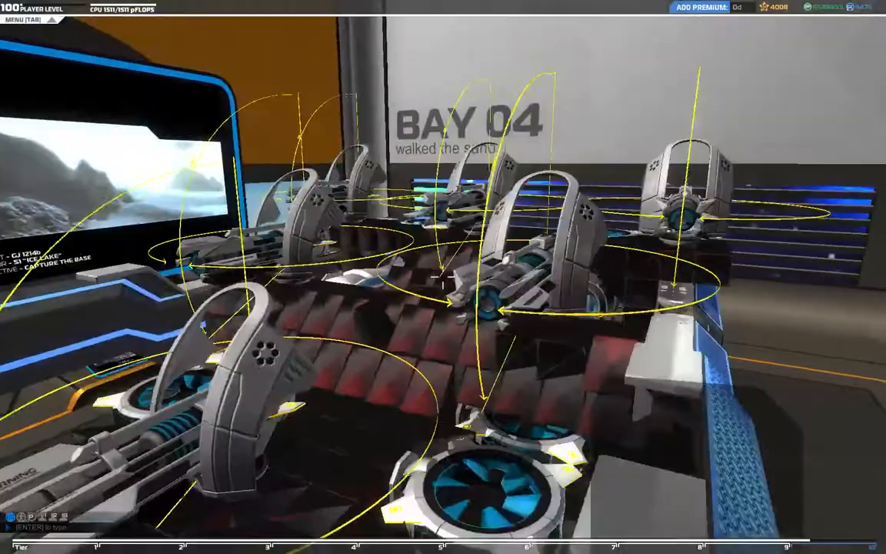
pyautogui.moveTo(443, 277)
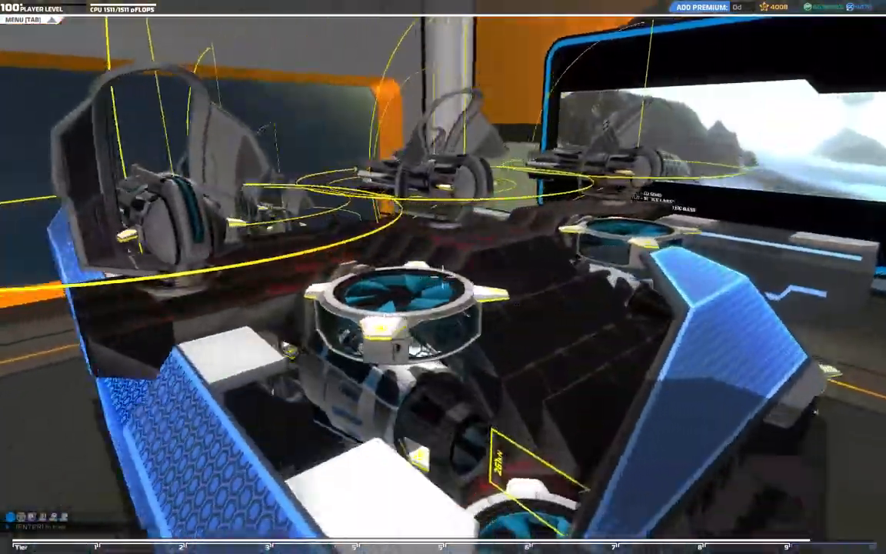
pyautogui.moveTo(443, 277)
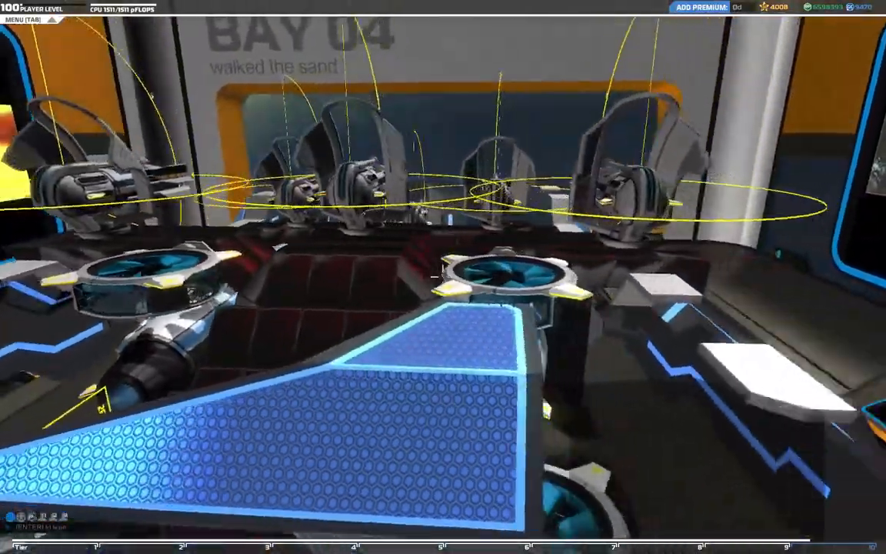